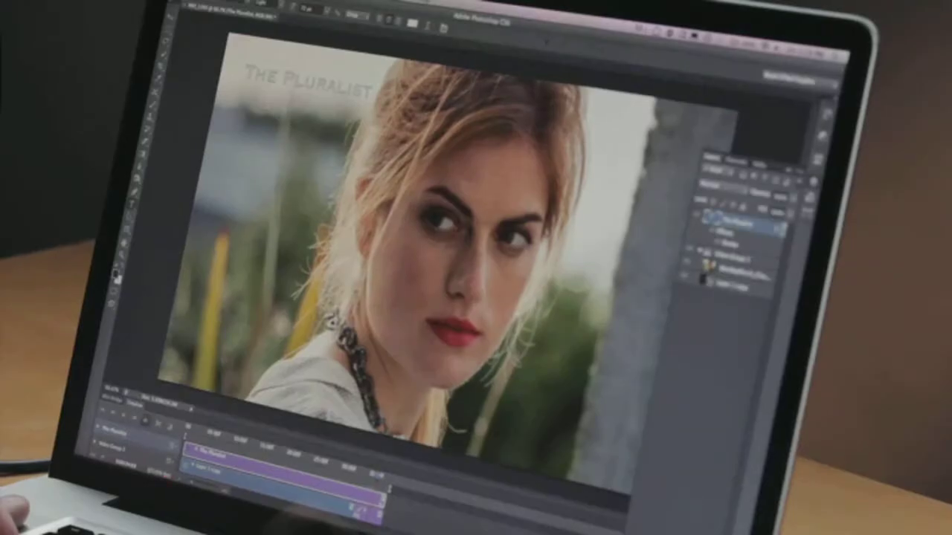
# - Open the File menu to begin exporting the portrait and 'The Pluralist' title project
pyautogui.click(199, 9)
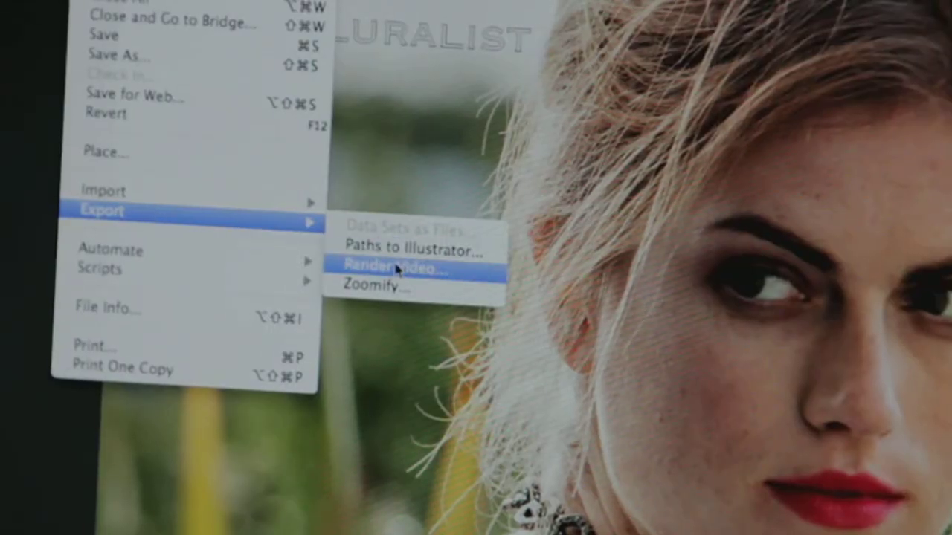
# - Open Render Video and choose the Apple TV, iPad, iPhone 3G and newer – 360p Widescreen 24 preset
pyautogui.click(394, 268)
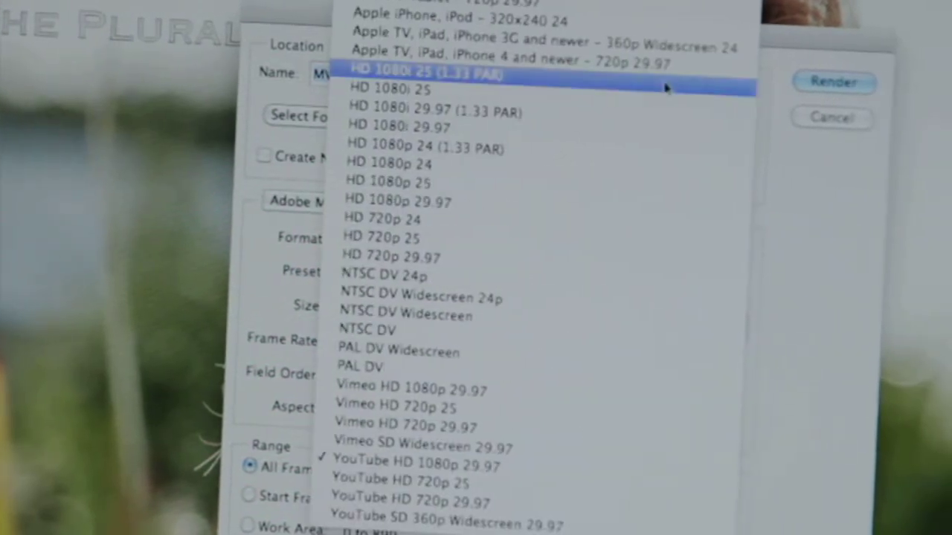
pyautogui.moveTo(802, 205)
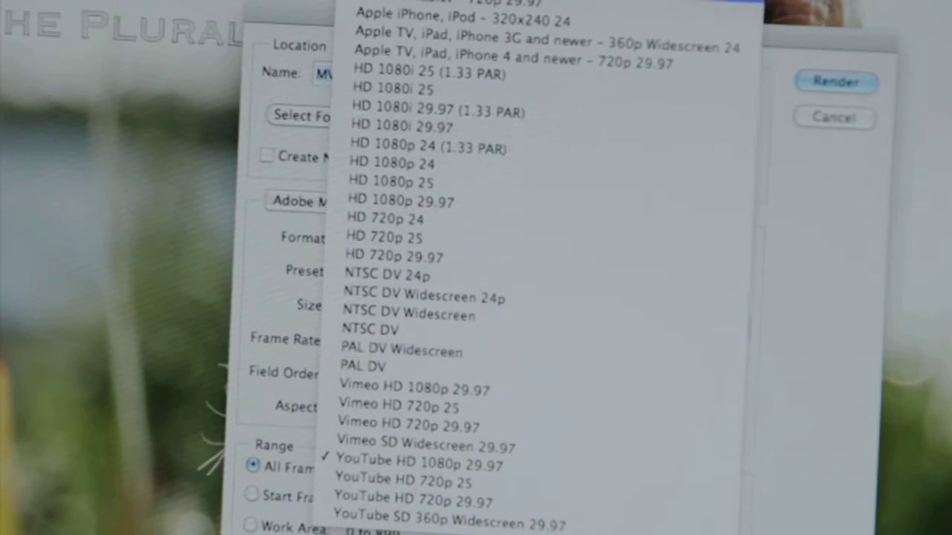
pyautogui.click(511, 48)
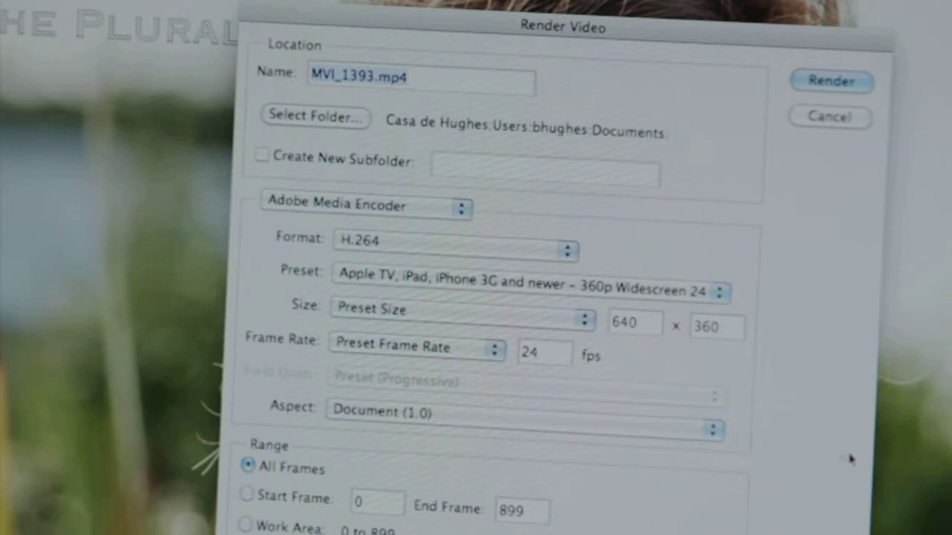
pyautogui.moveTo(831, 177)
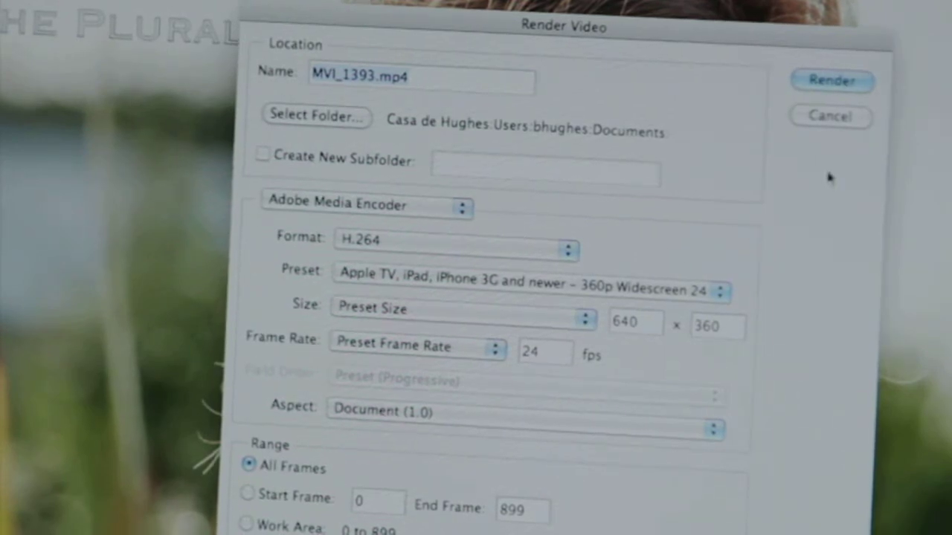